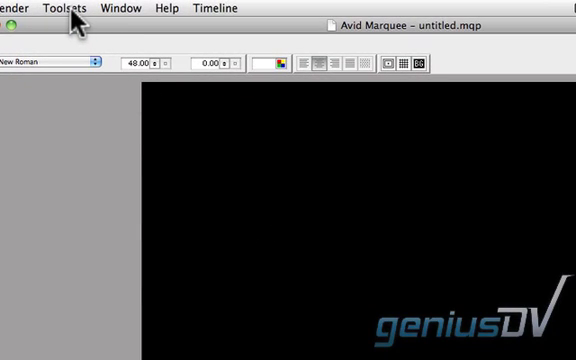
- Move the title box to the bottom of the frame and widen its kerning
left_click(64, 8)
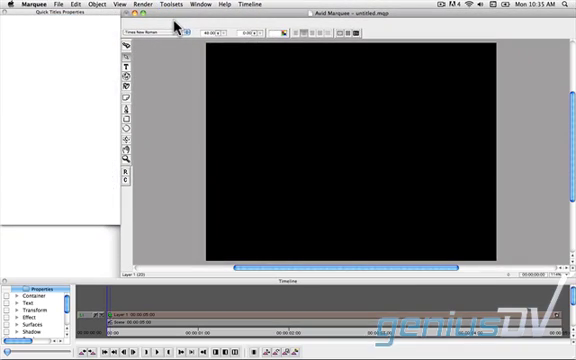
mouse_move(135, 100)
type("Lower Third Title")
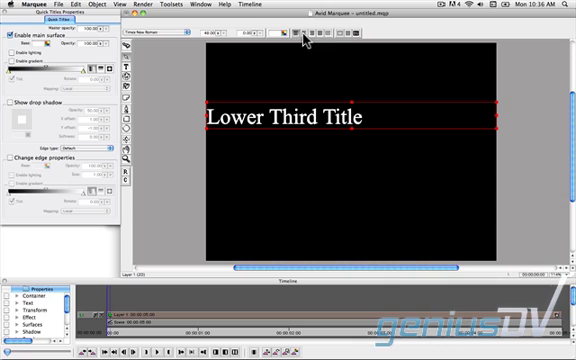
left_click(294, 44)
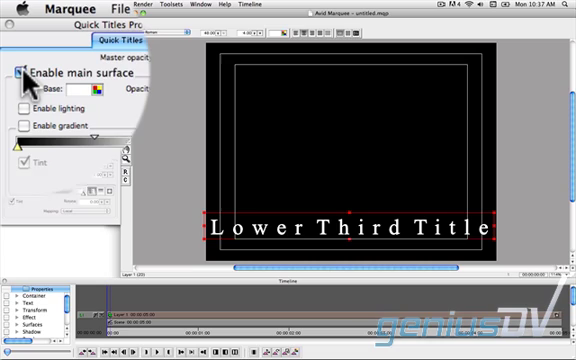
- Uncheck Enable main surface to hide the title's solid fill
left_click(22, 75)
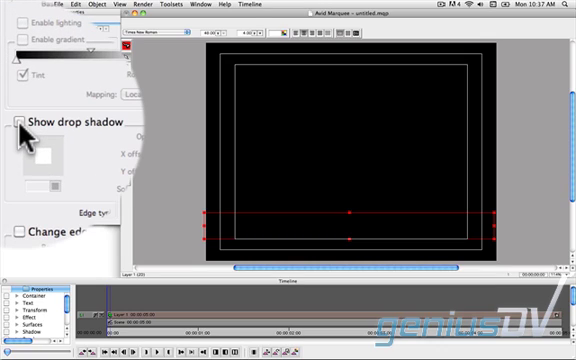
- Enable Show drop shadow for the Lower Third Title
left_click(20, 122)
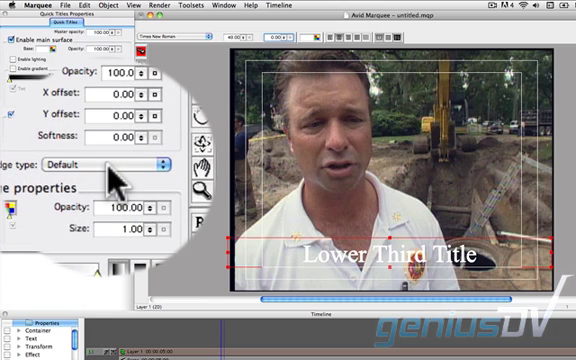
- Set the title's edge type to Flat Border
left_click(90, 162)
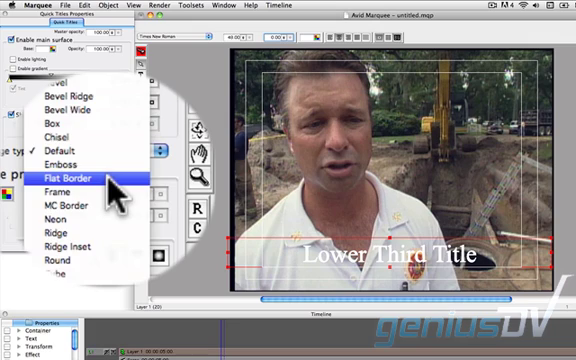
left_click(74, 178)
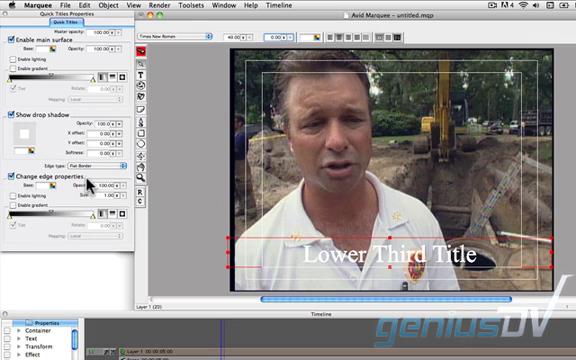